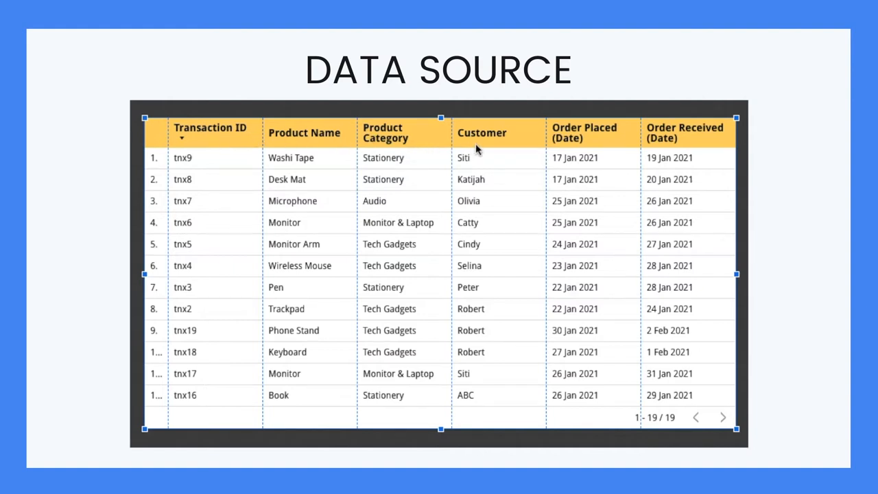
- Move to the Danalyser Sample Dashboard report and view it in edit mode
key(Right)
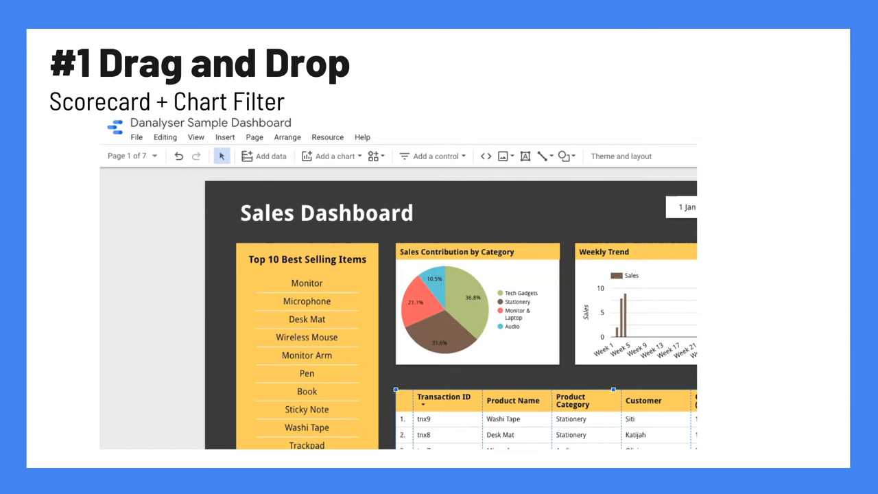
mouse_move(336, 156)
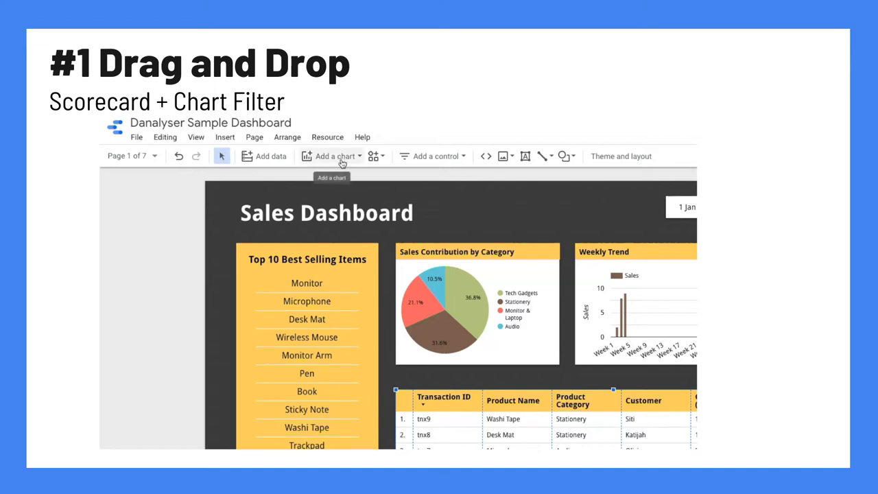
- Add a scorecard next to the title showing a Transaction ID count of 19
click(334, 156)
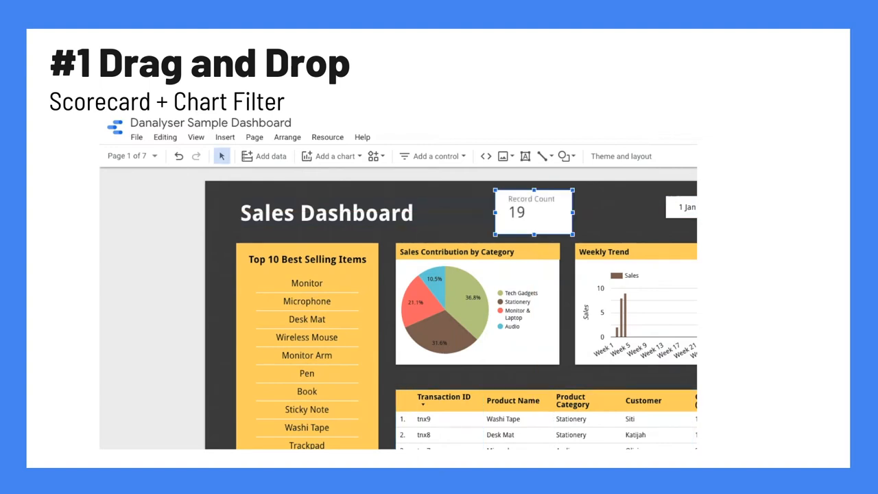
click(534, 211)
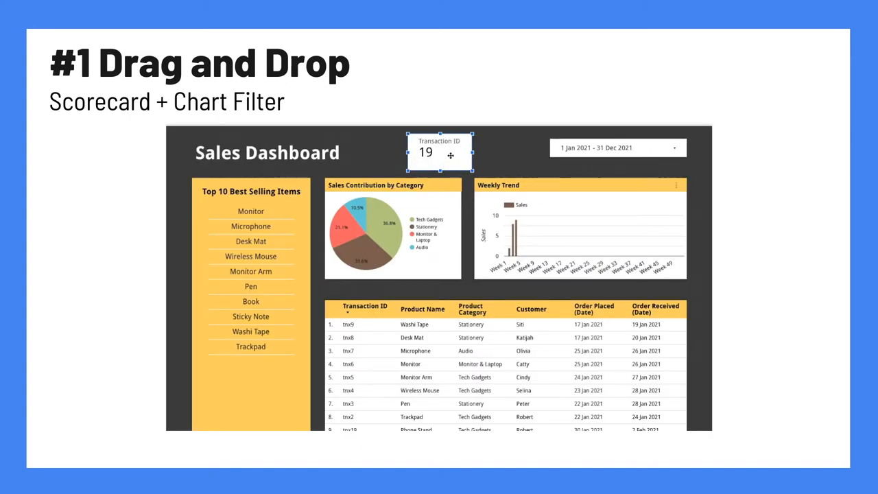
- Begin a brand-new filter for the scorecard from its Data panel
click(439, 151)
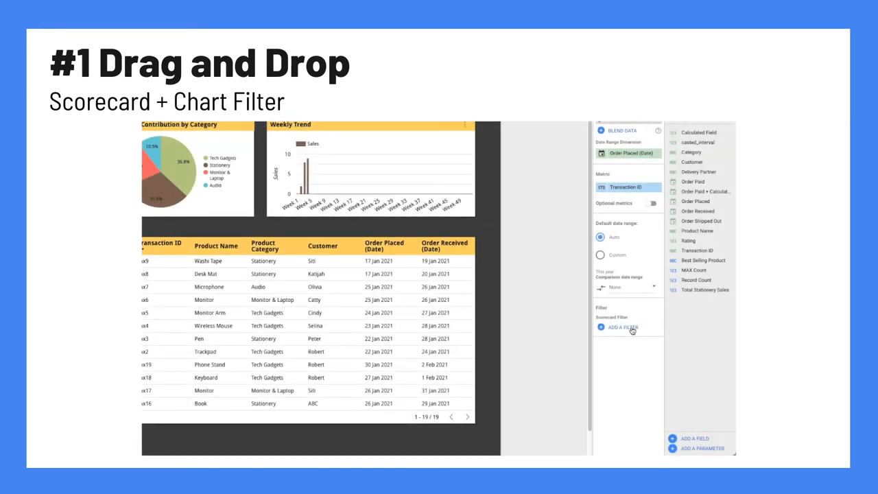
click(621, 327)
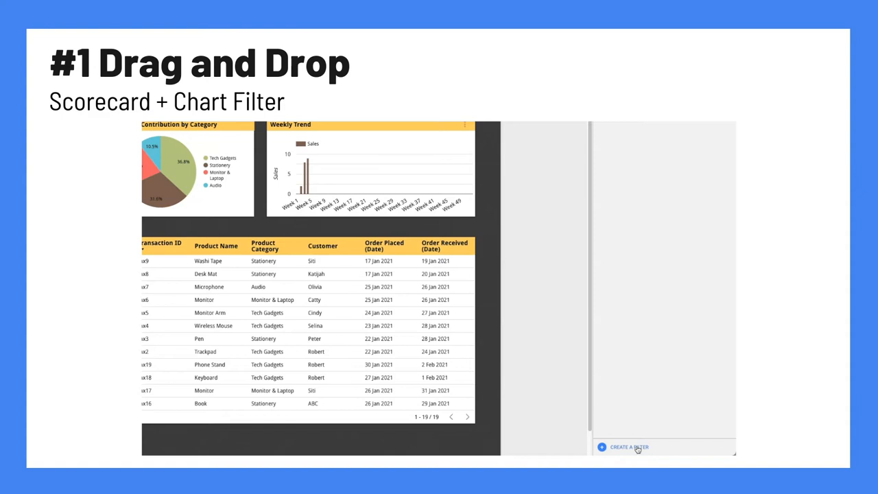
click(628, 447)
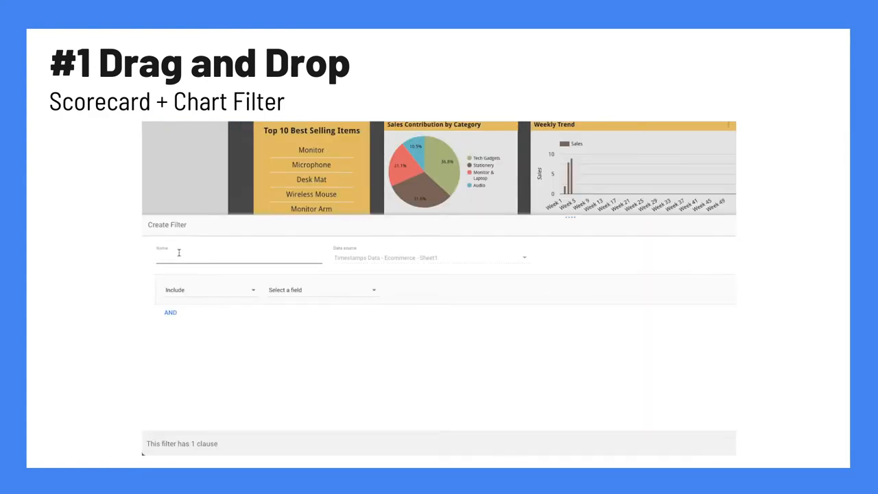
- Name the filter 'Filter to Stationery Orders Only'
text(Filter to s)
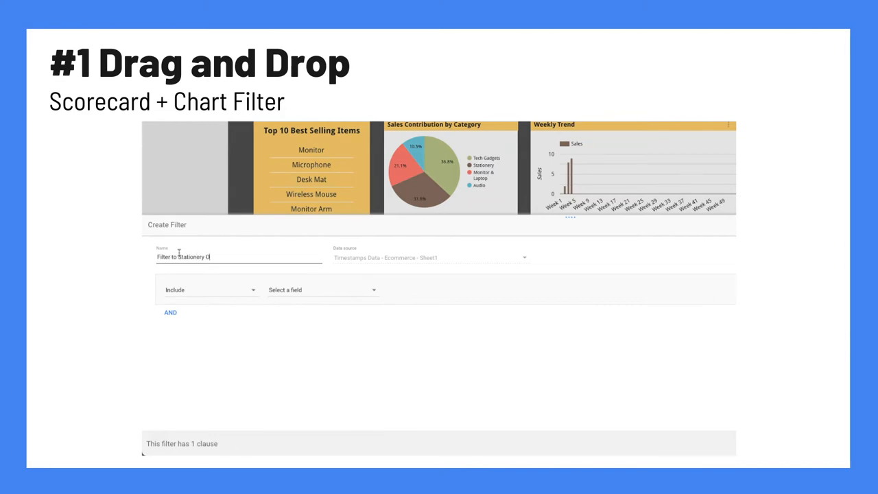
text(rders Onl)
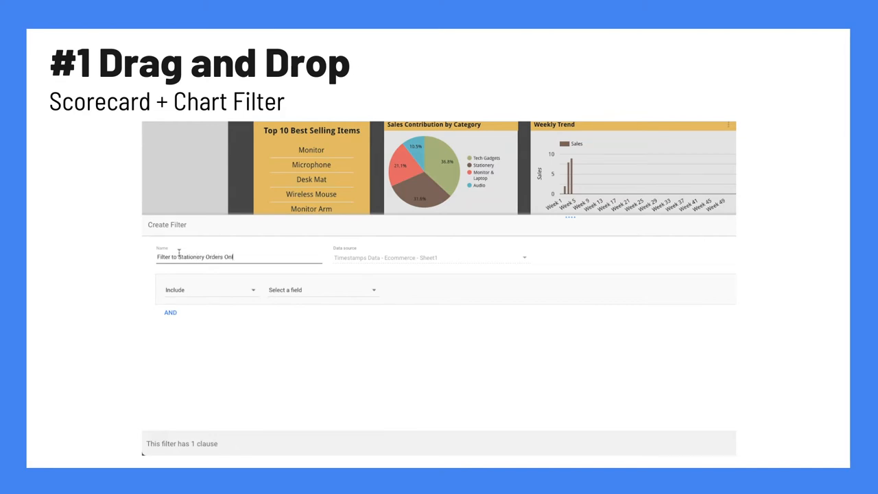
text(y)
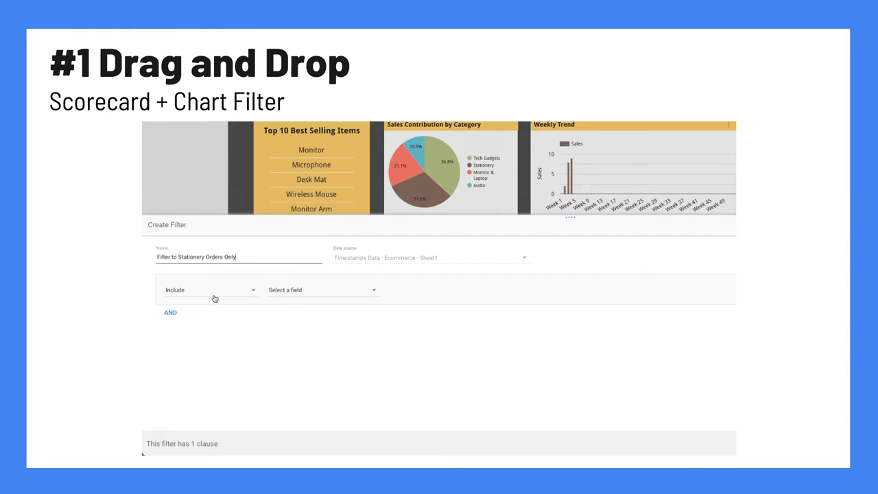
mouse_move(317, 294)
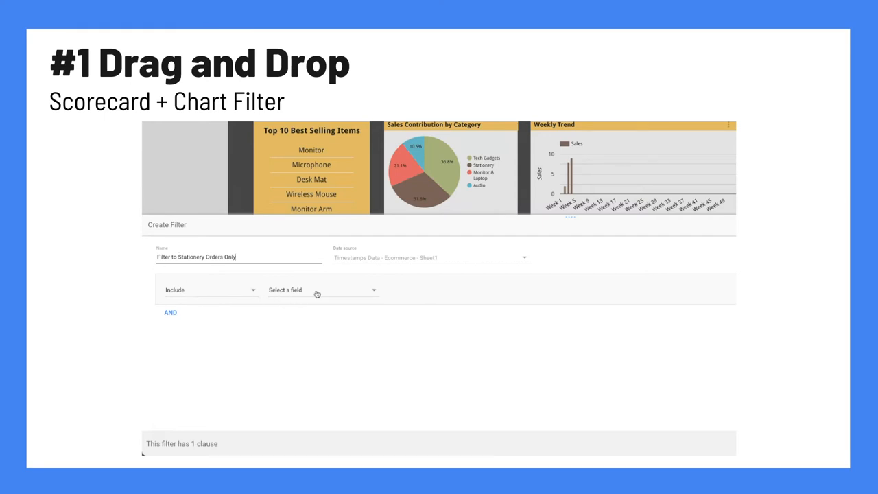
- Include rows where Category equals Stationery
click(318, 289)
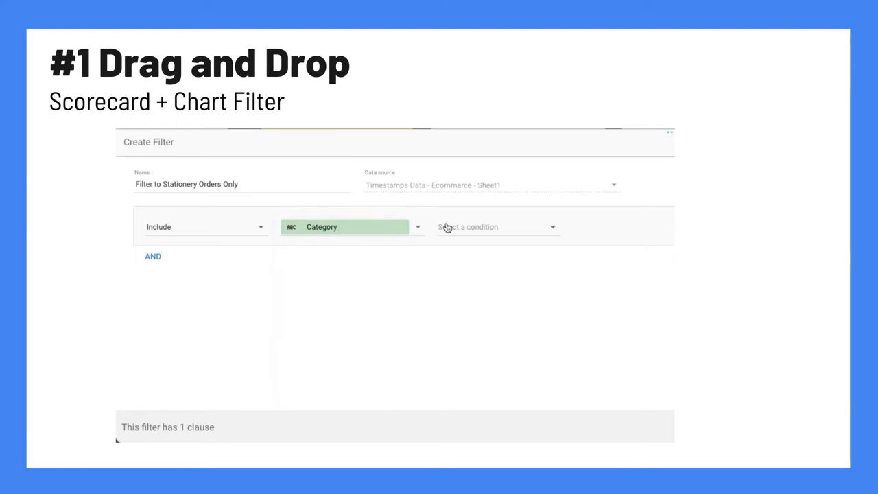
click(495, 228)
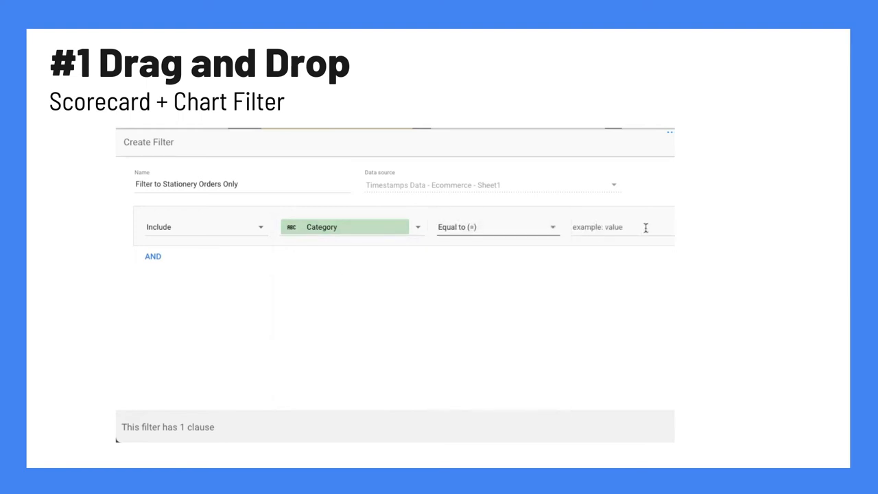
text(Station)
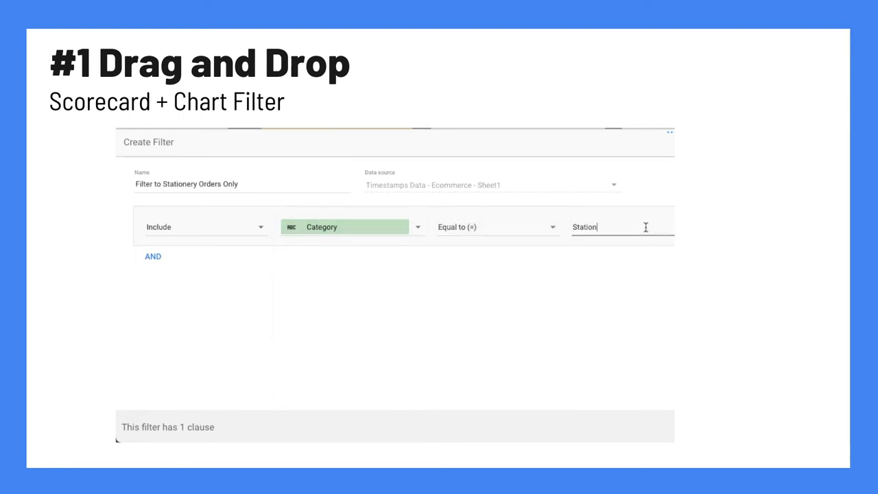
text(ery)
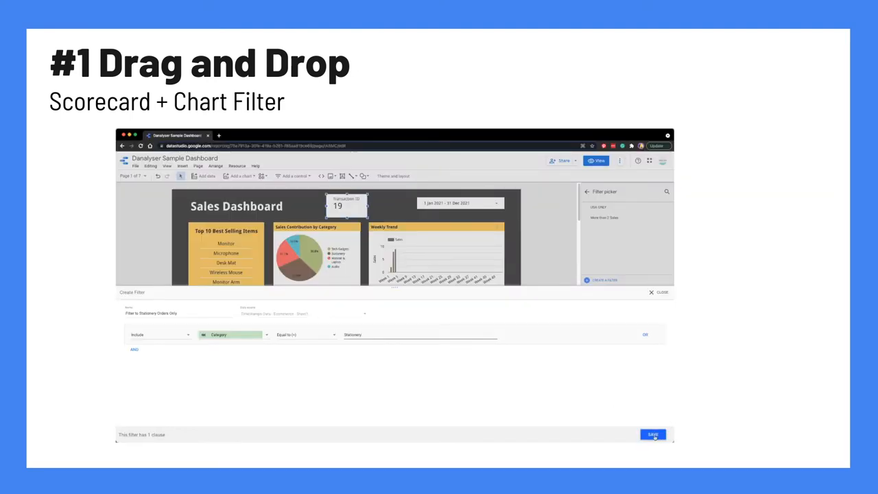
- Save the stationery filter so the scorecard shows Total Stationery Sales of 6
click(653, 434)
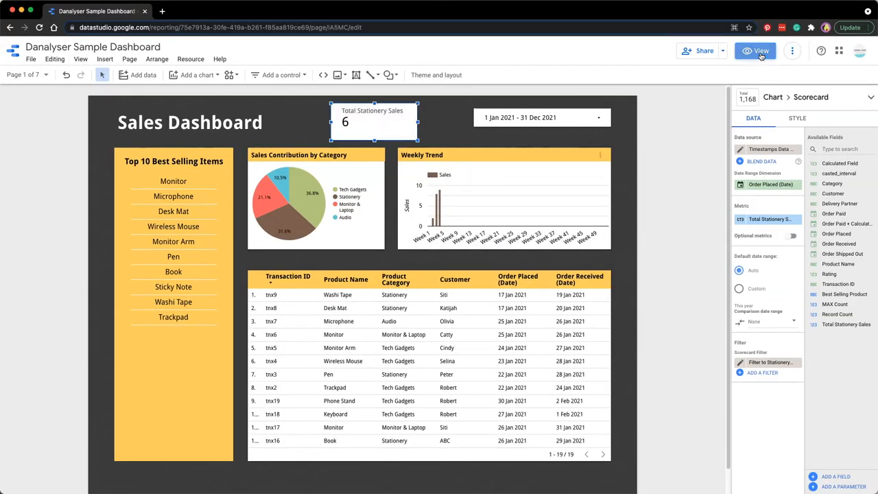
- Switch the report to view mode with the Total Stationery Sales scorecard showing 6
click(754, 50)
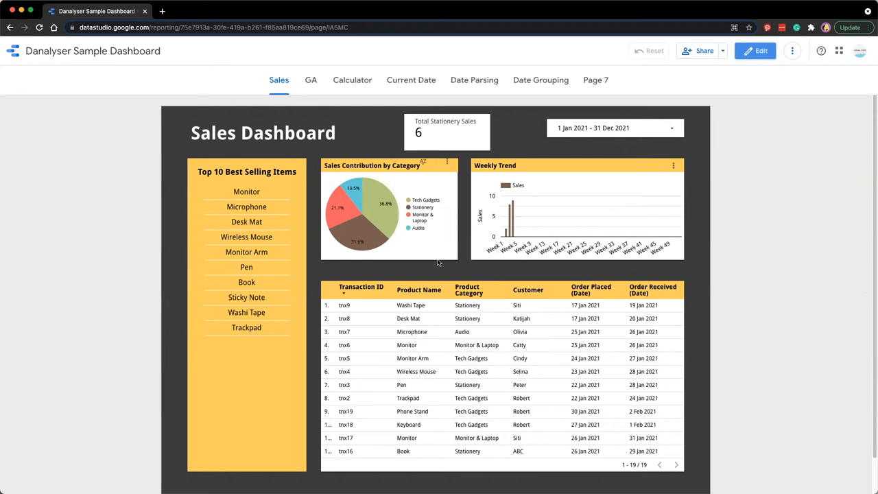
mouse_move(363, 233)
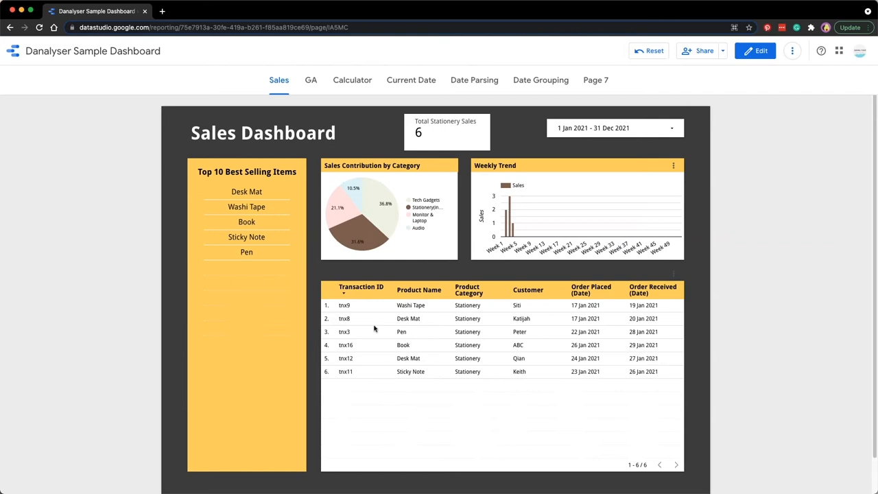
mouse_move(751, 71)
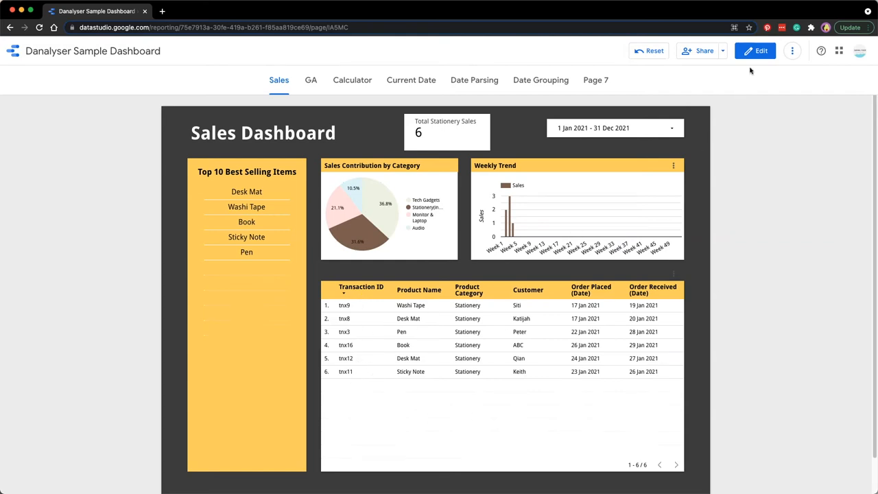
- Return the report to edit mode with all categories showing again
click(754, 50)
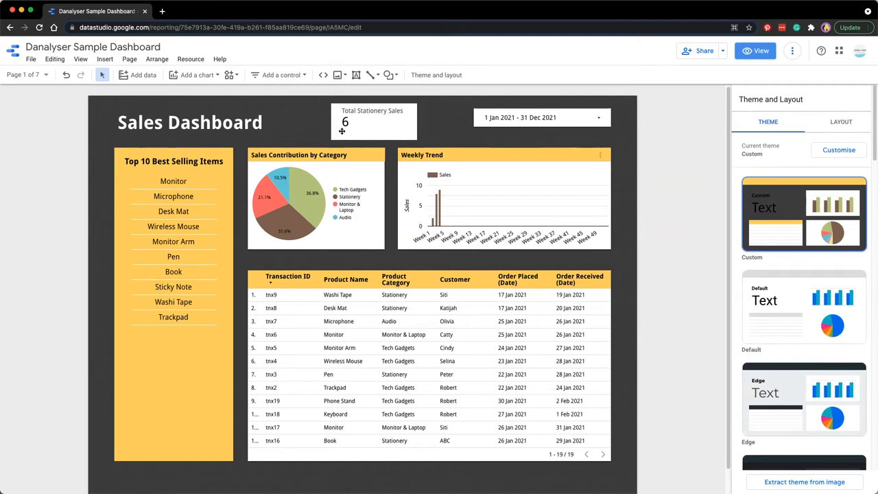
mouse_move(357, 150)
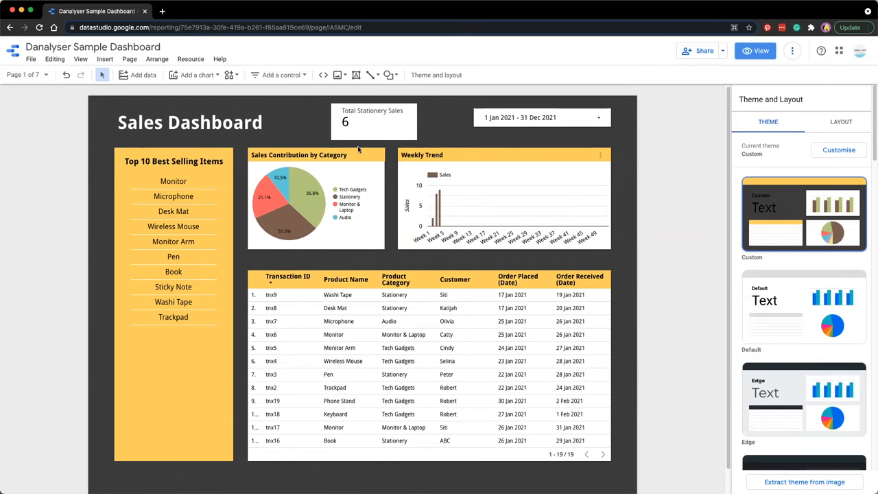
click(373, 120)
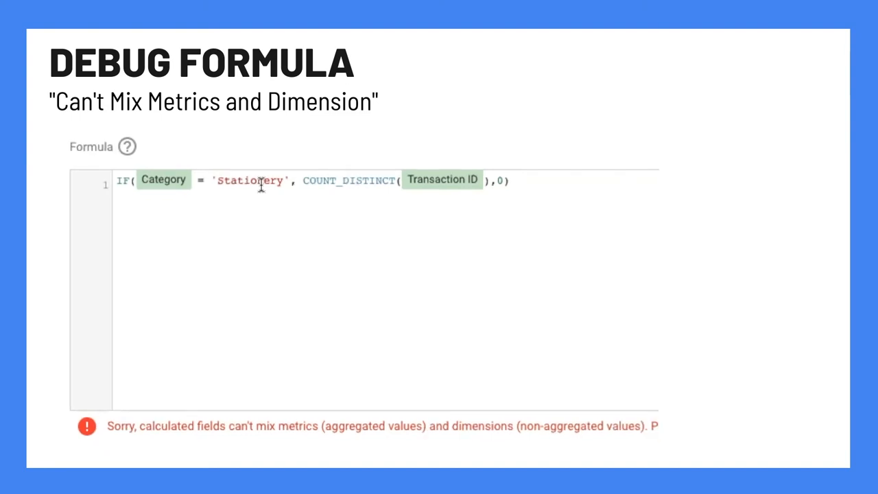
mouse_move(209, 180)
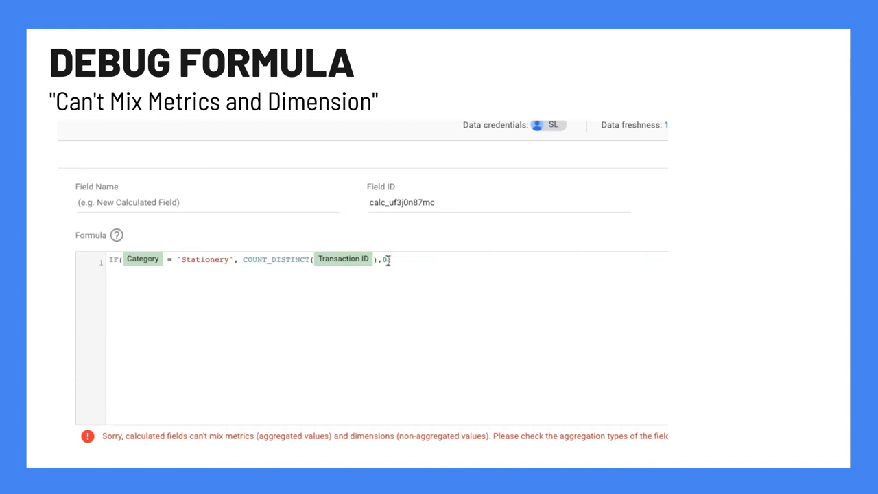
mouse_move(191, 258)
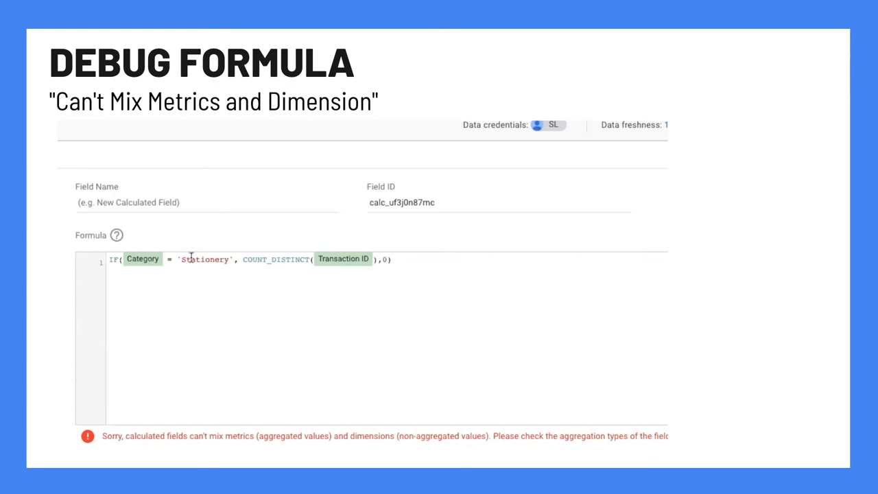
mouse_move(345, 267)
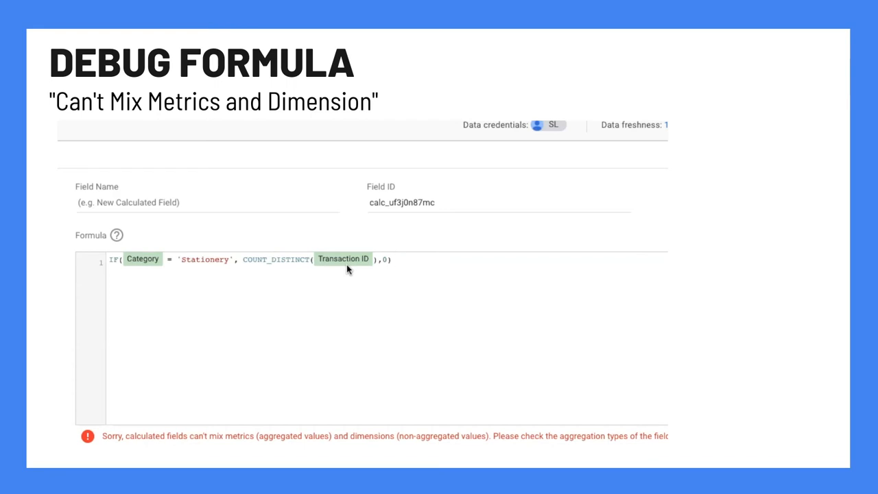
mouse_move(162, 269)
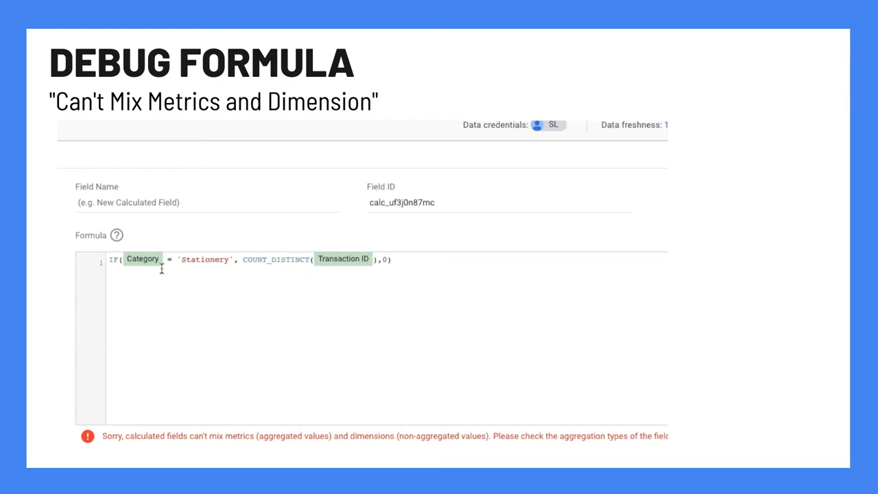
mouse_move(348, 268)
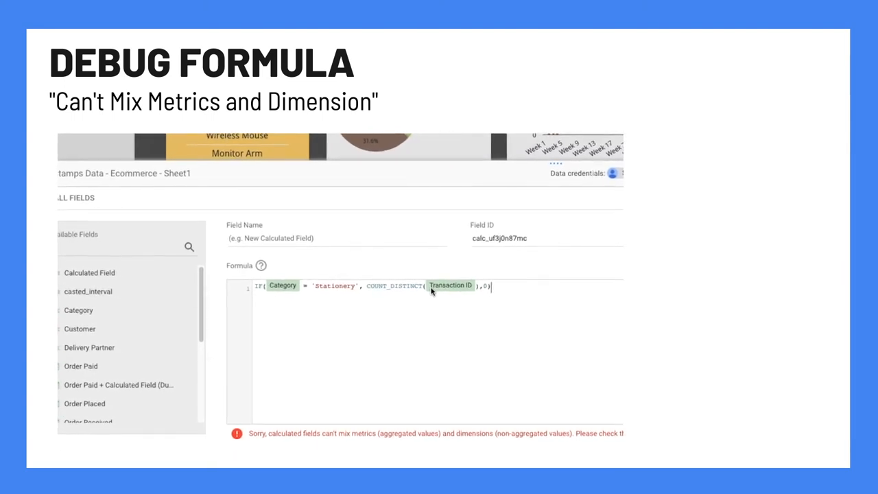
scroll(up, 3)
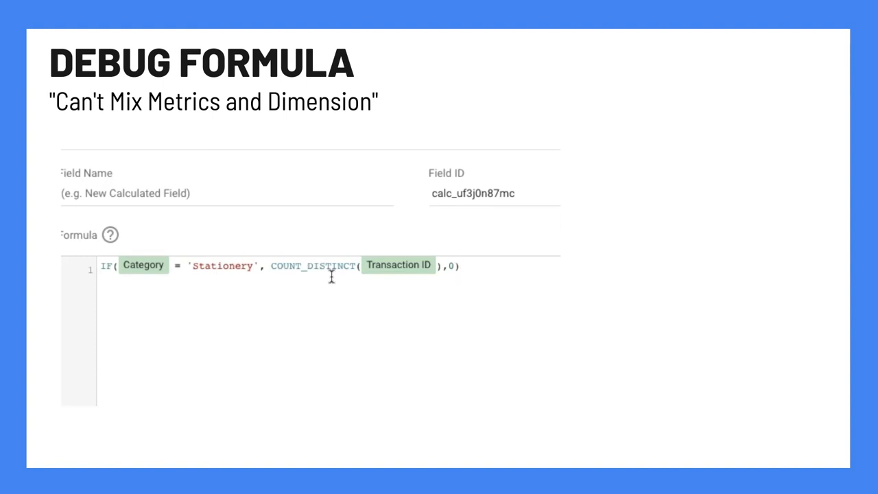
click(461, 266)
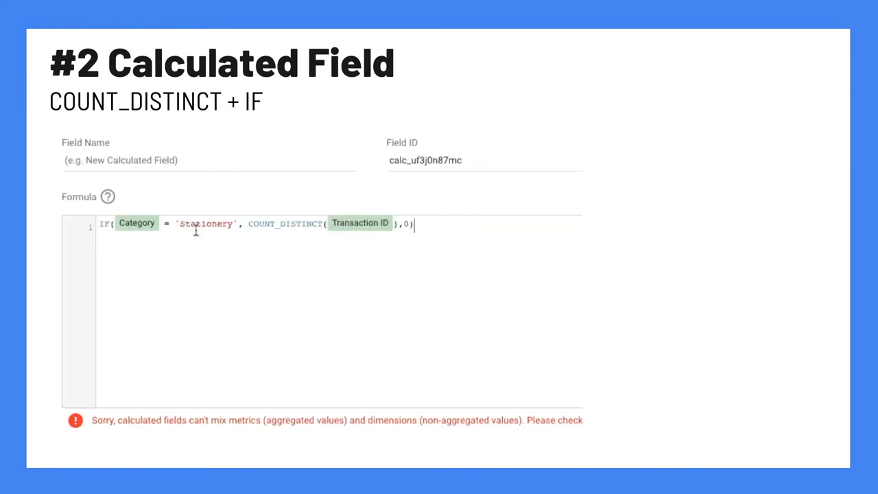
mouse_move(338, 225)
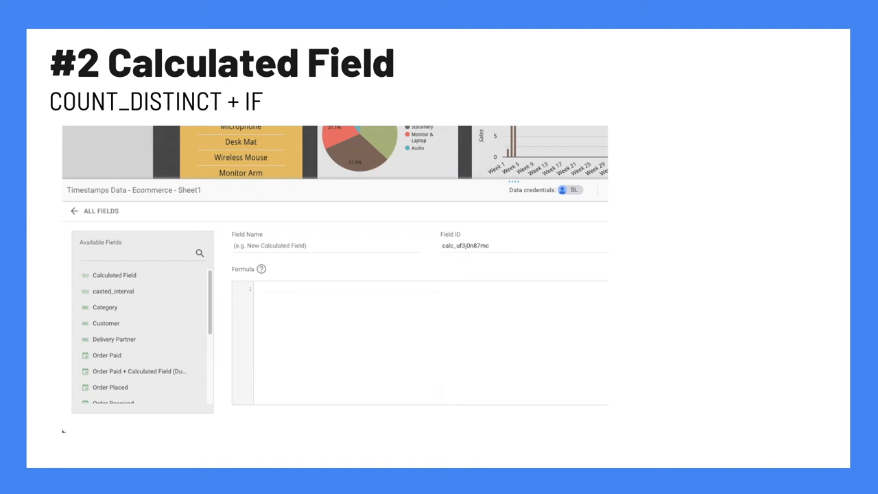
- Enter the formula COUNT_DISTINCT(IF(Category='Stationery', Transaction ID, NULL)) so it validates
text(IF()
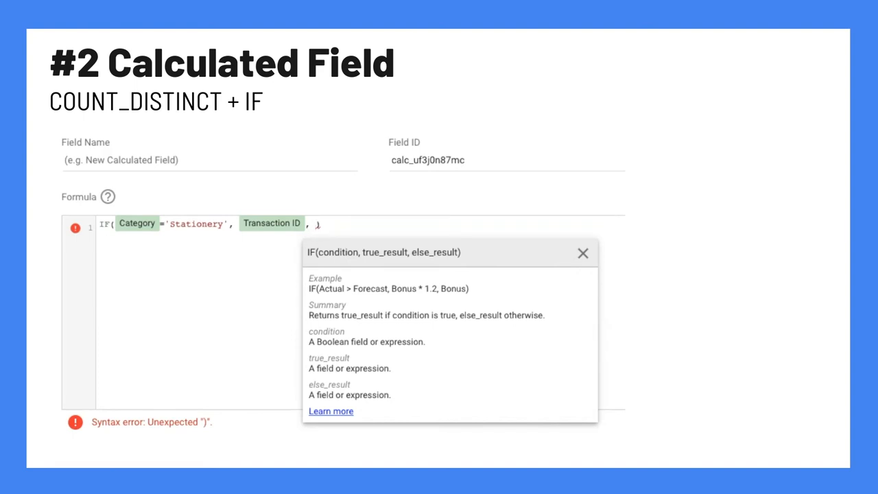
text(NULL)
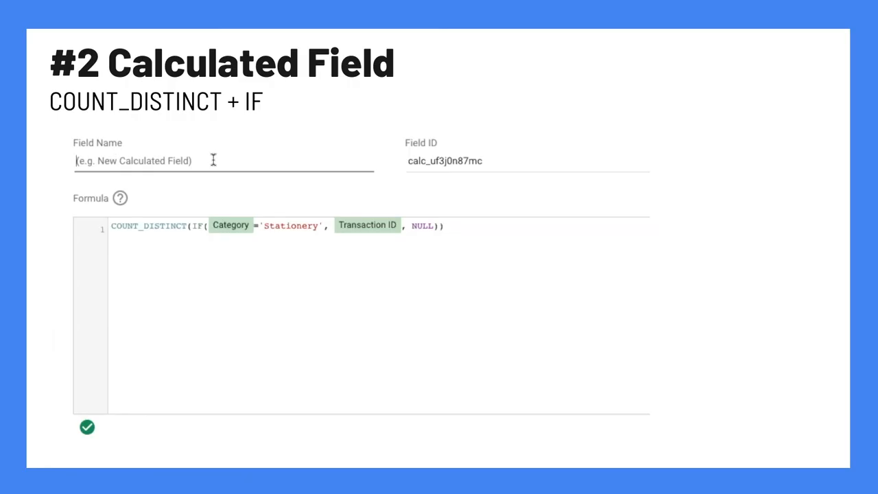
- Name the calculated field 'Total Stationery Orders'
text(T)
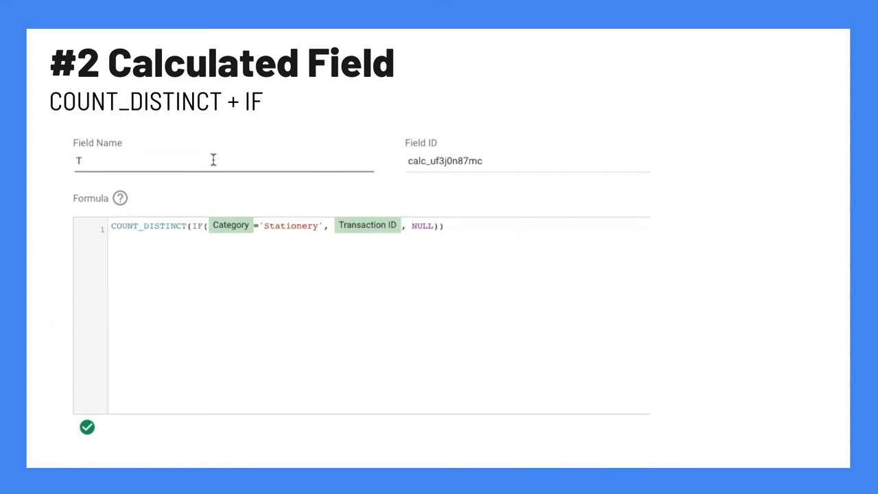
text(otal Stat)
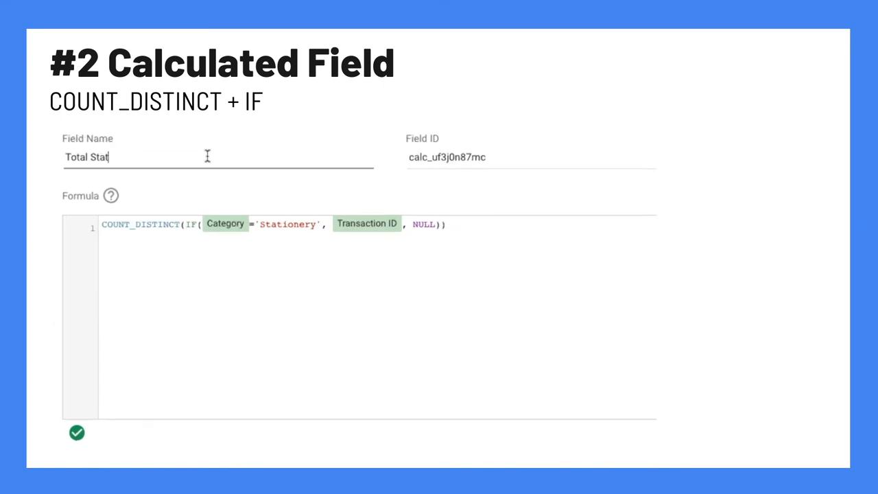
text(ionery Orders)
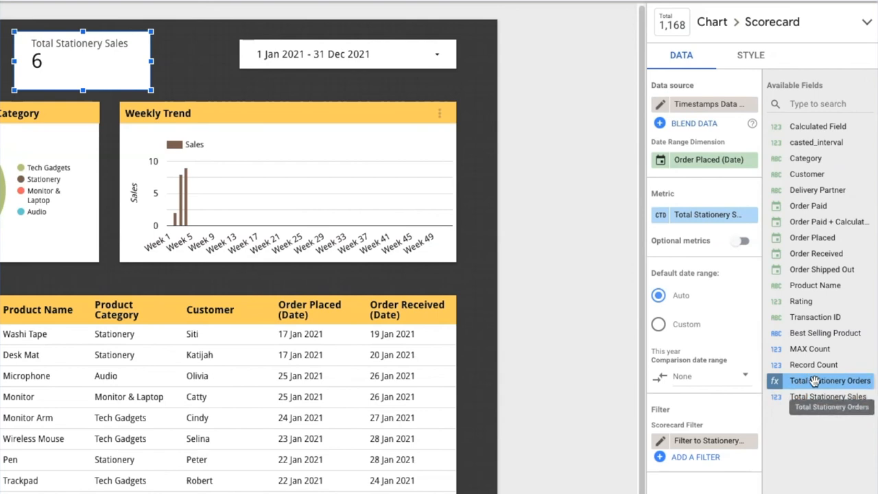
mouse_move(871, 387)
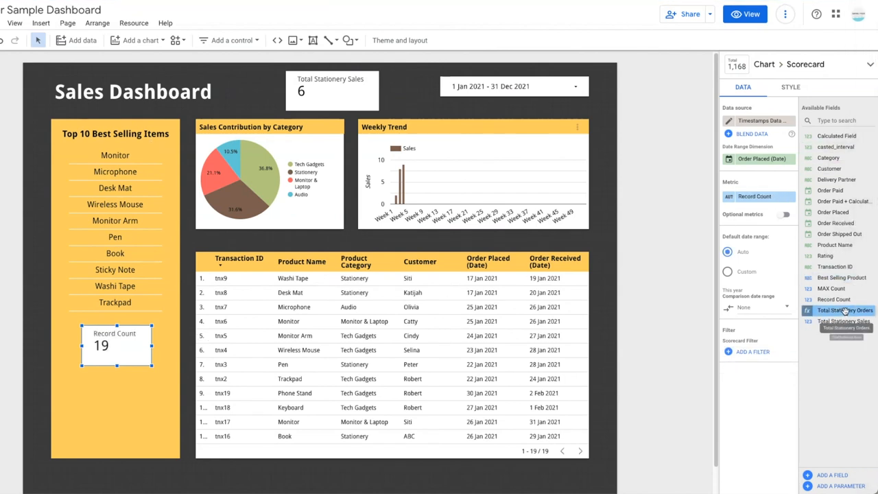
- Set the Record Count scorecard's metric to Total Stationery Orders, showing 6
click(845, 310)
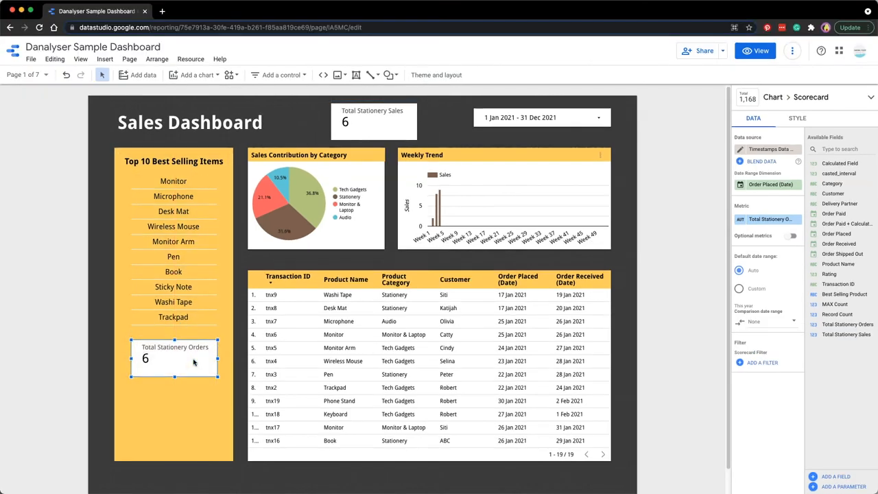
click(797, 118)
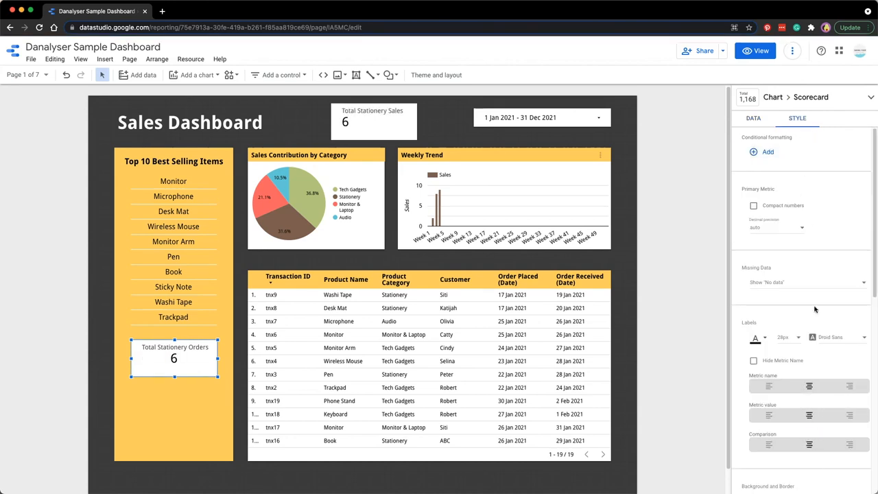
- Return to the Data tab and review the Total Stationery Orders scorecard showing 6
click(751, 118)
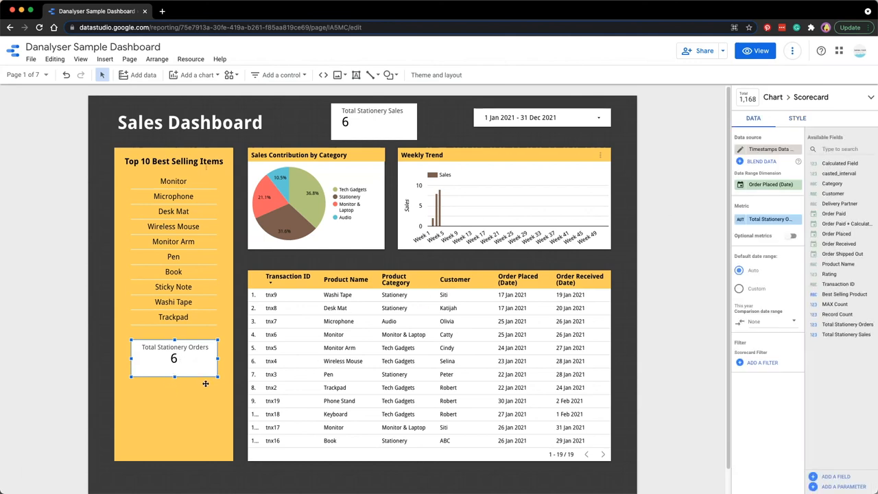
mouse_move(162, 353)
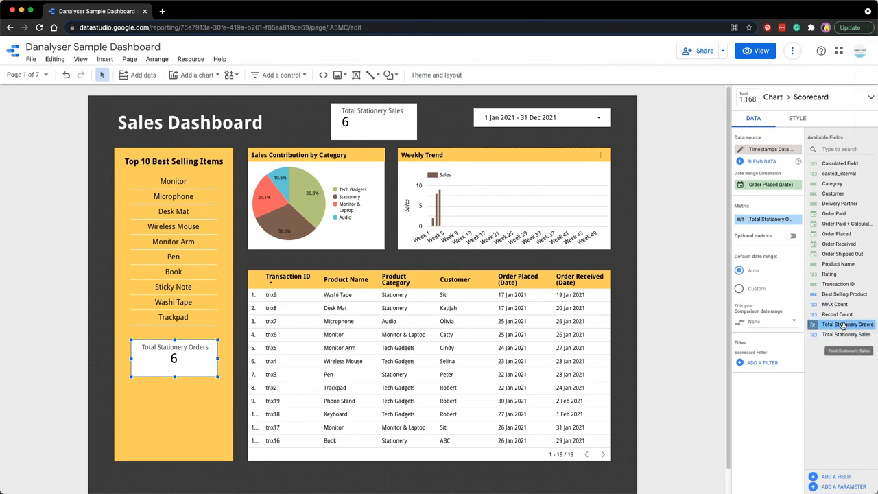
click(845, 335)
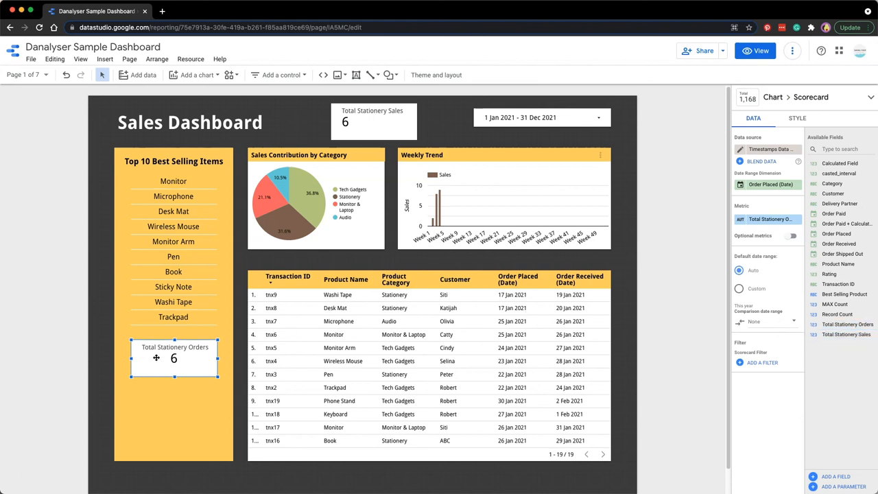
mouse_move(154, 382)
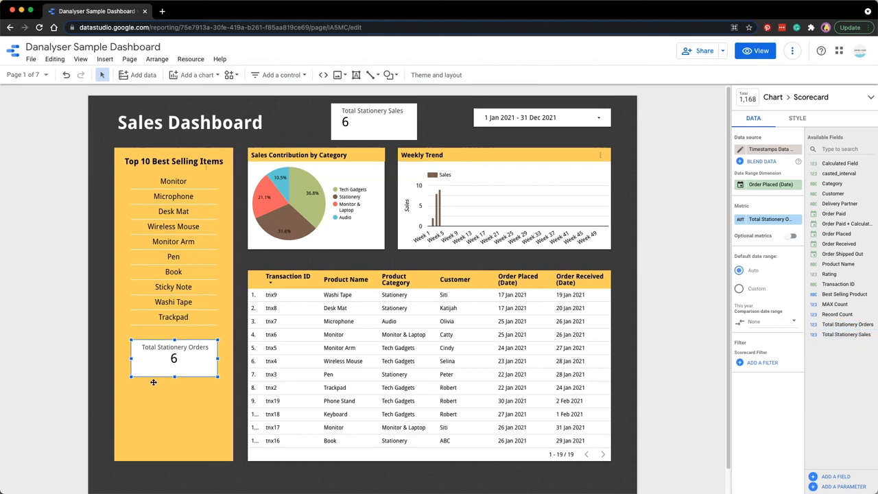